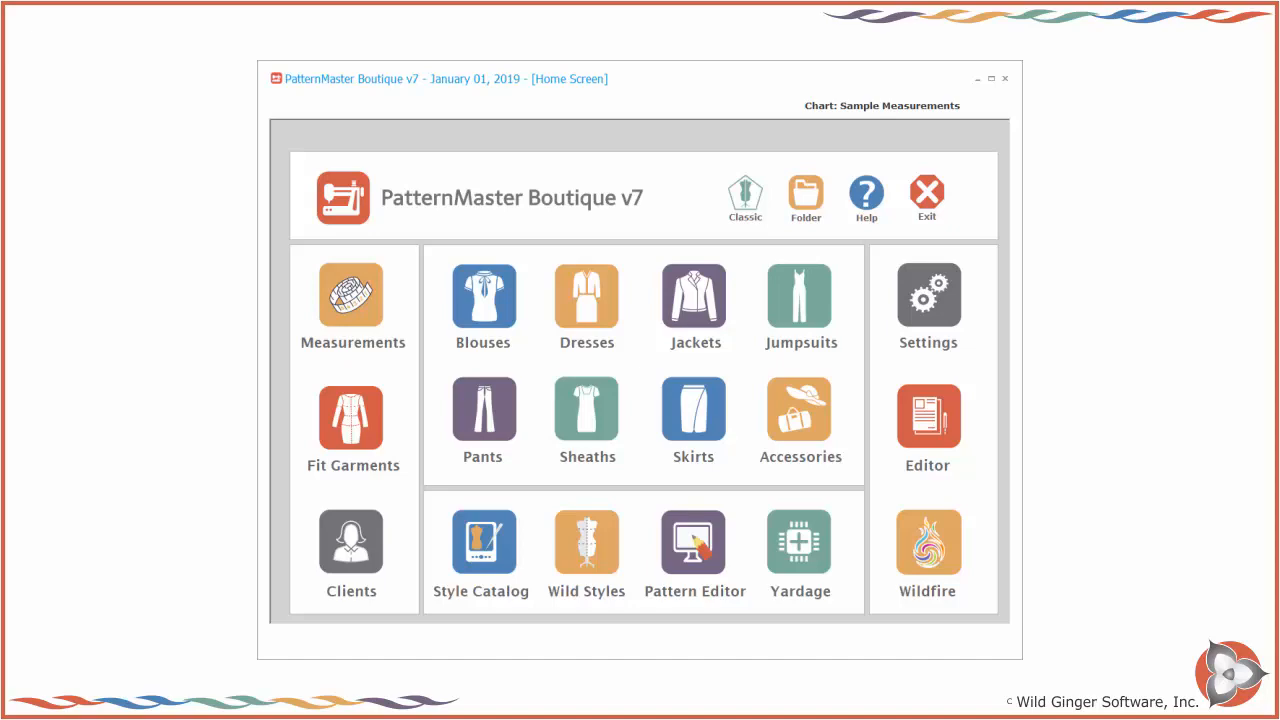
Tour the style catalog, the Help and Support Center and the client records from the home screen.
click(480, 544)
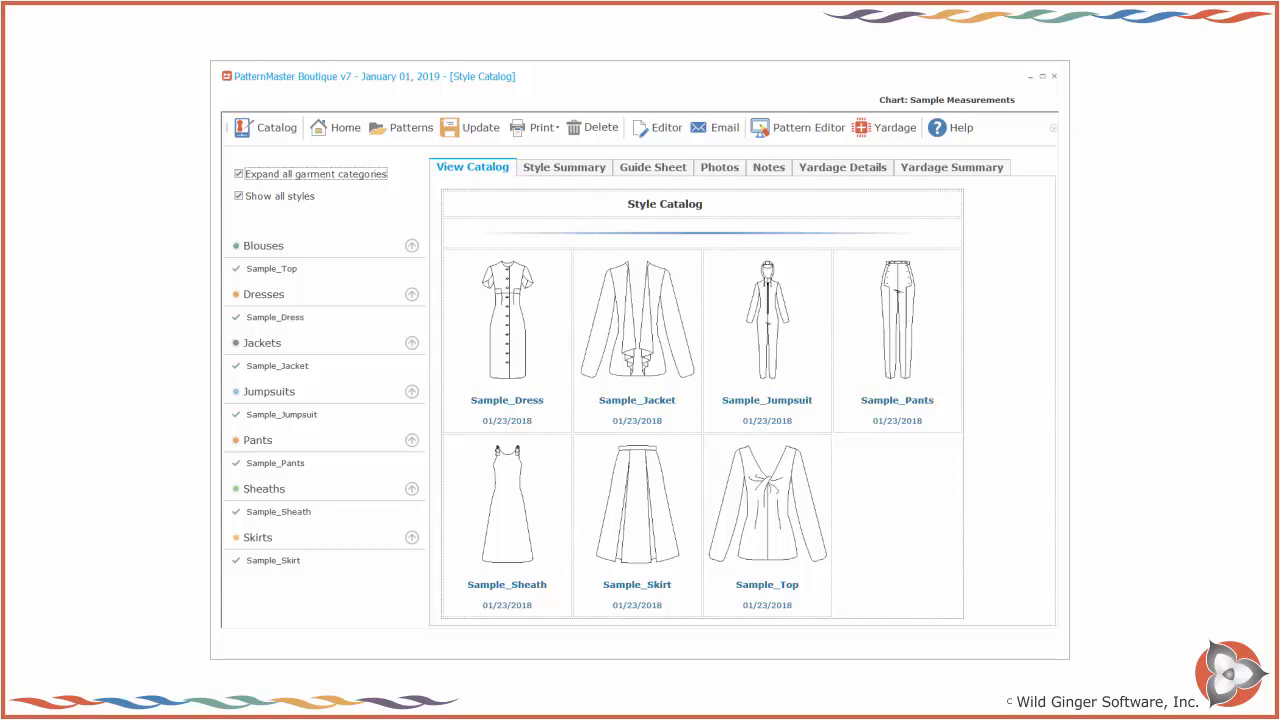
click(948, 128)
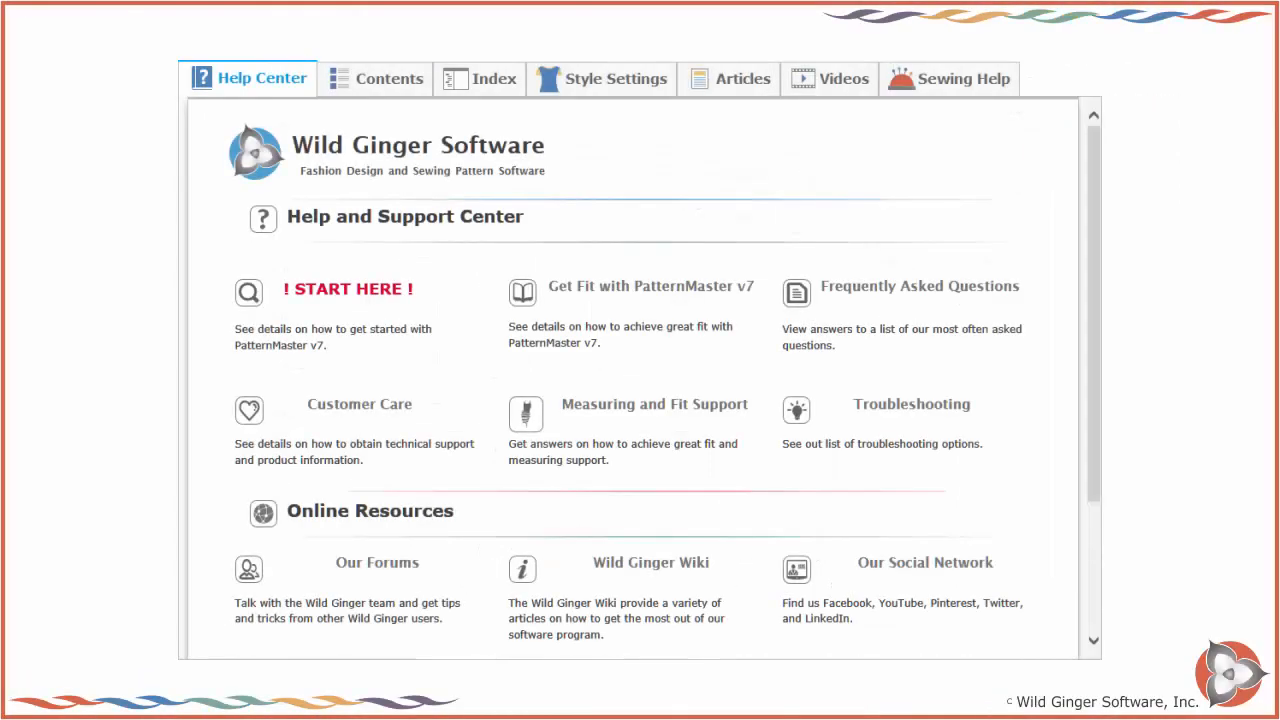
click(360, 404)
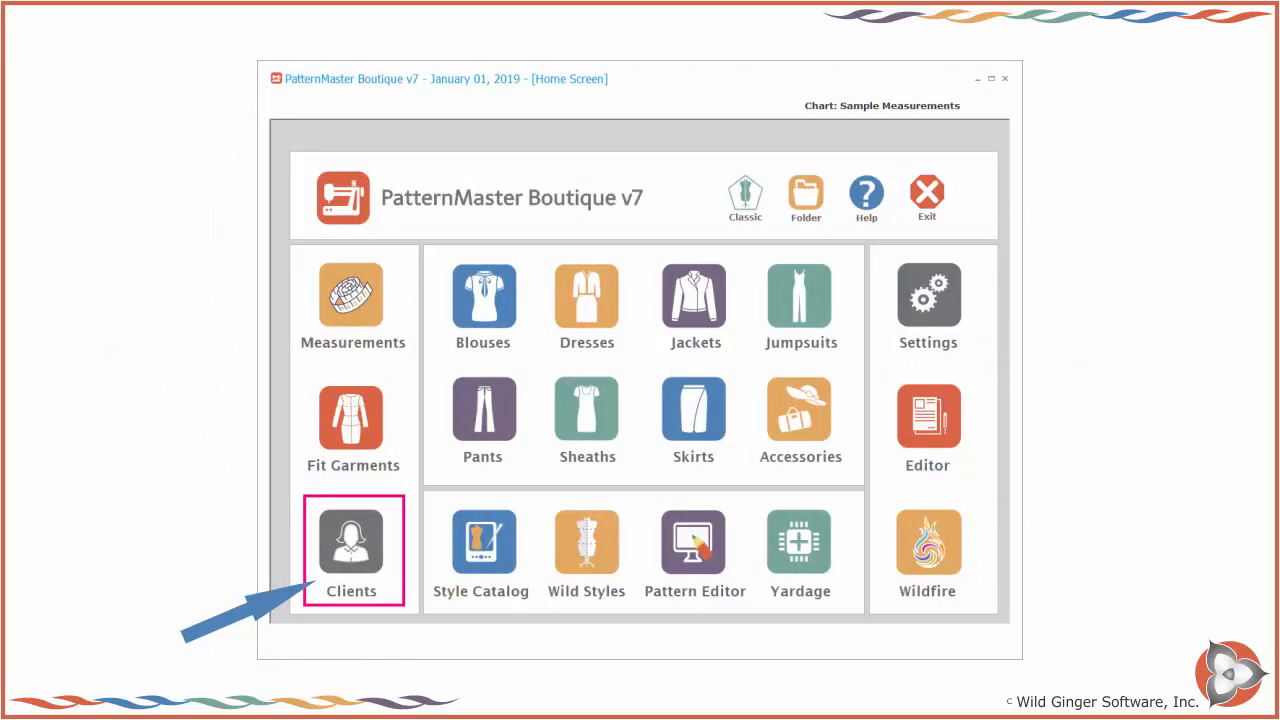
click(352, 550)
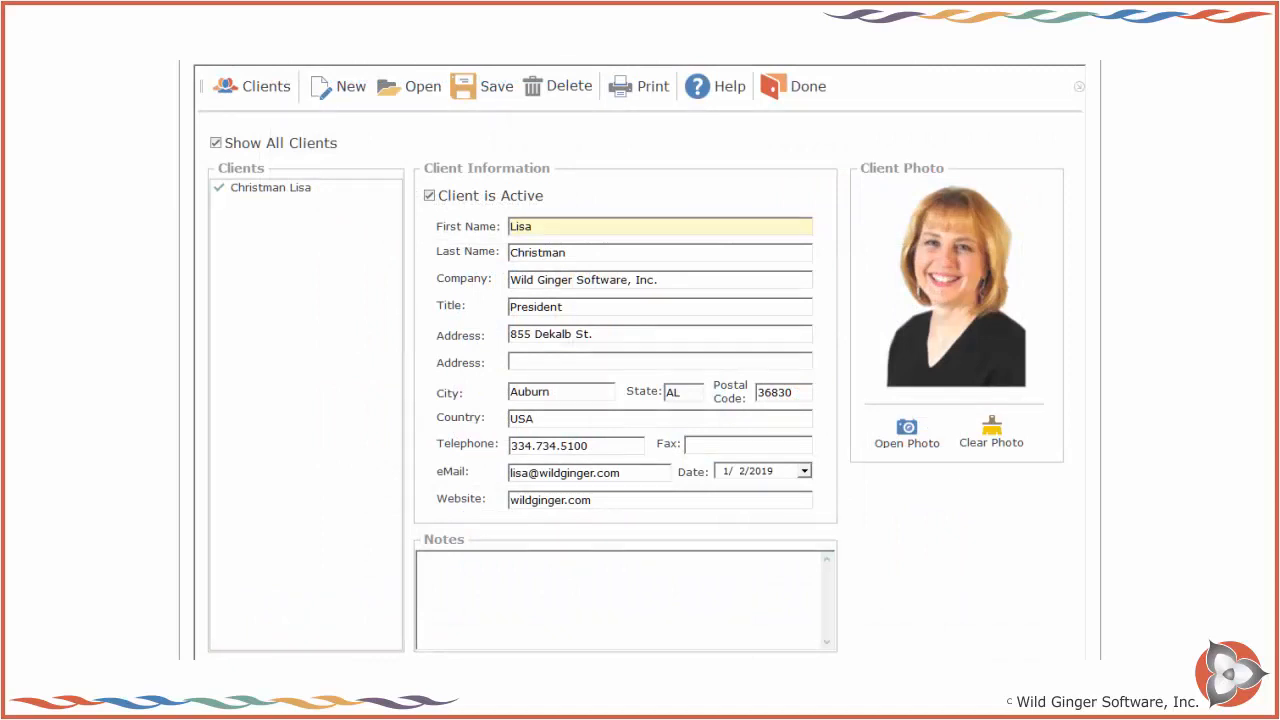
click(794, 86)
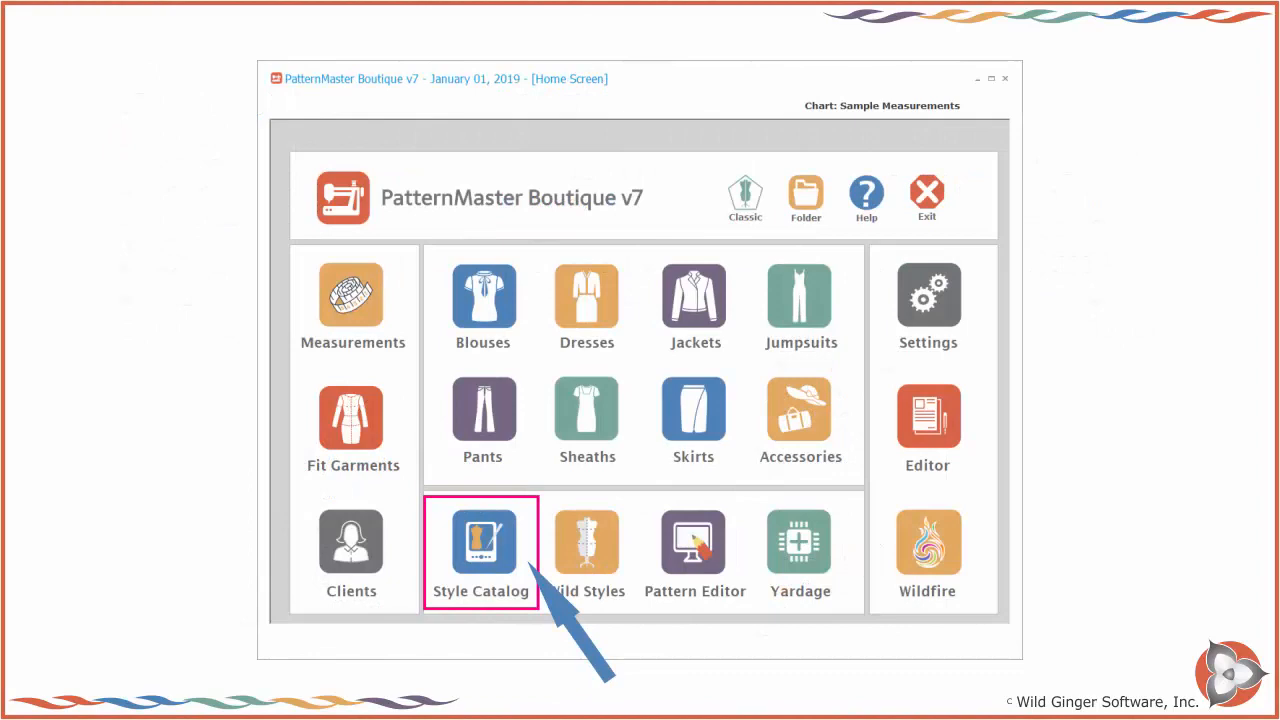
click(480, 544)
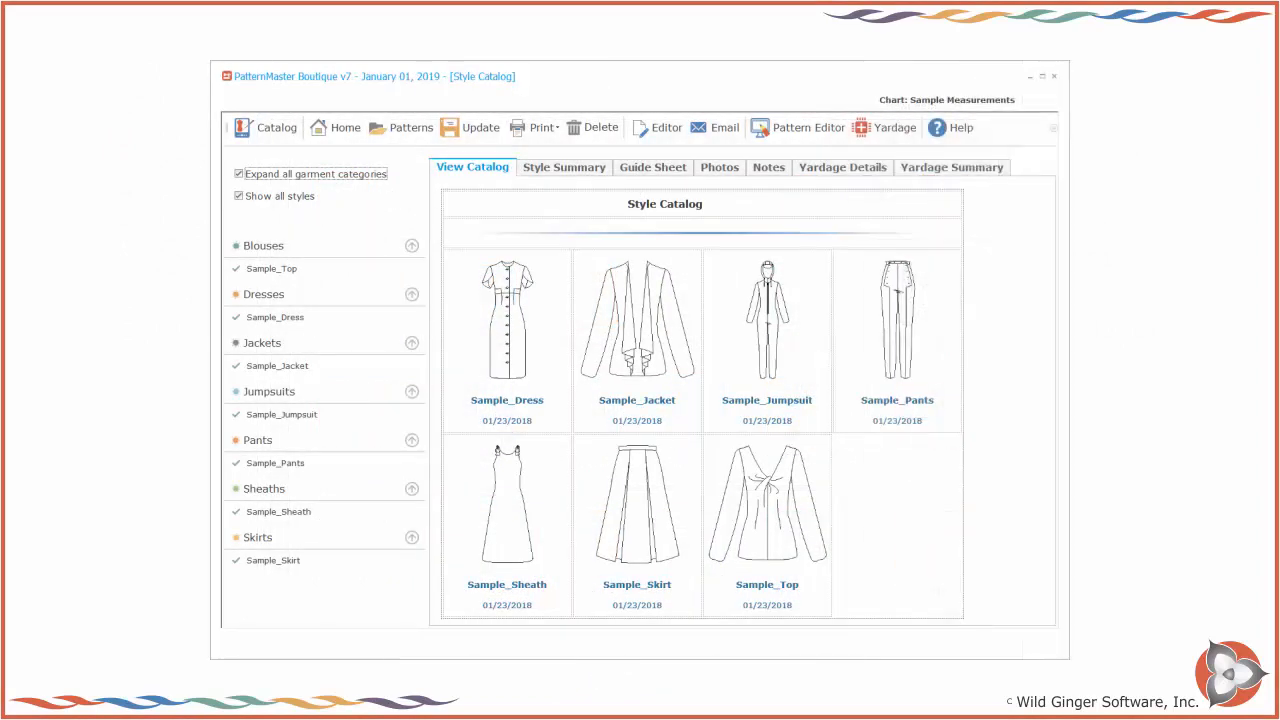
click(334, 128)
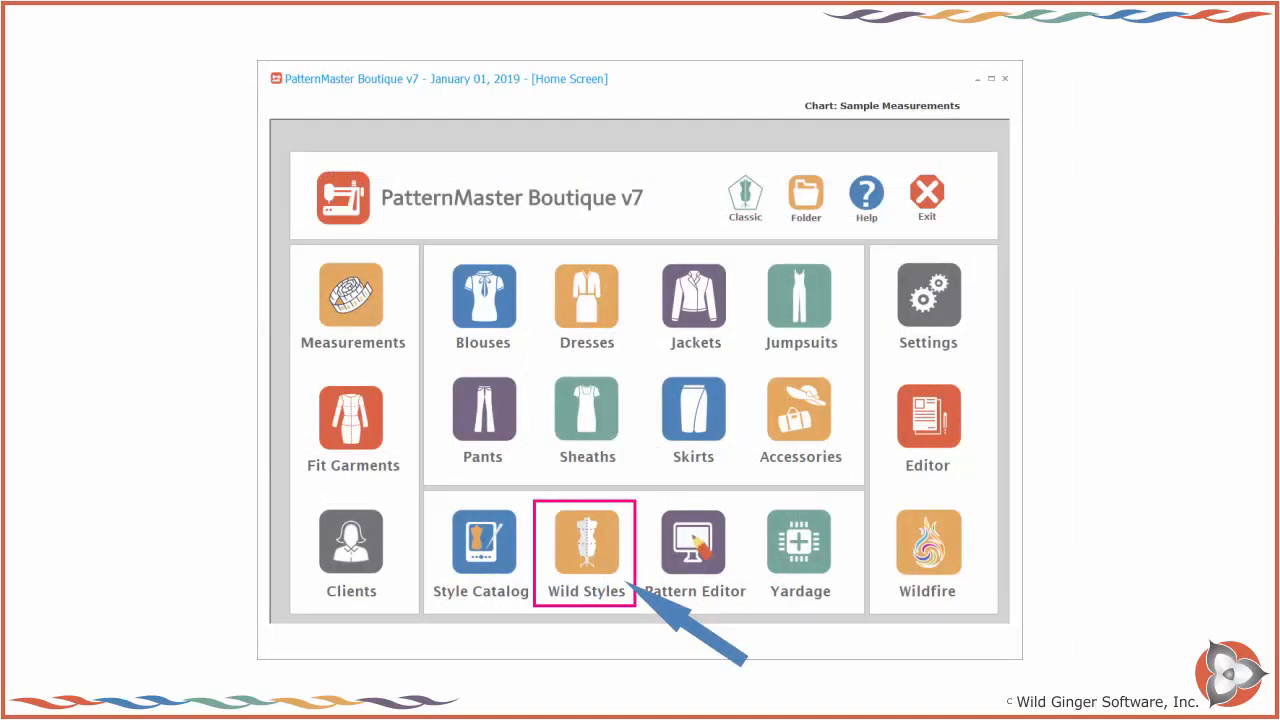
Browse the Wild Styles designs and the remaining home-screen tiles, returning home between them.
click(586, 544)
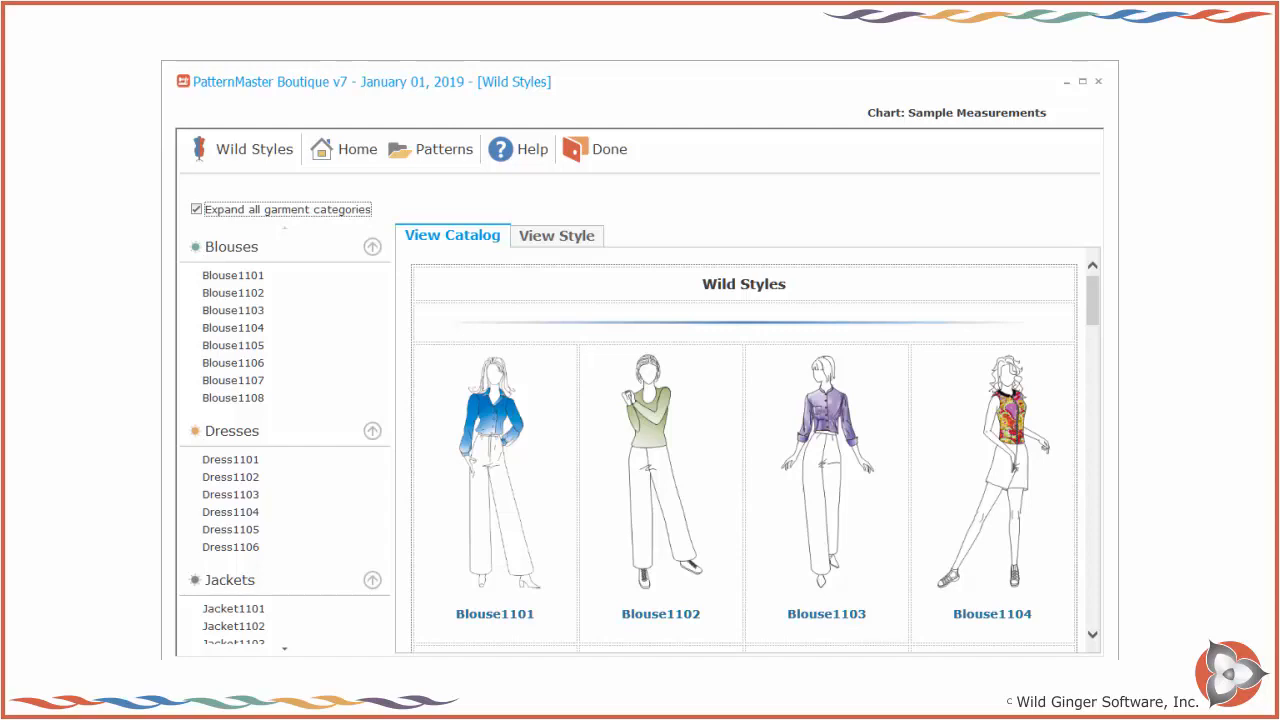
click(344, 148)
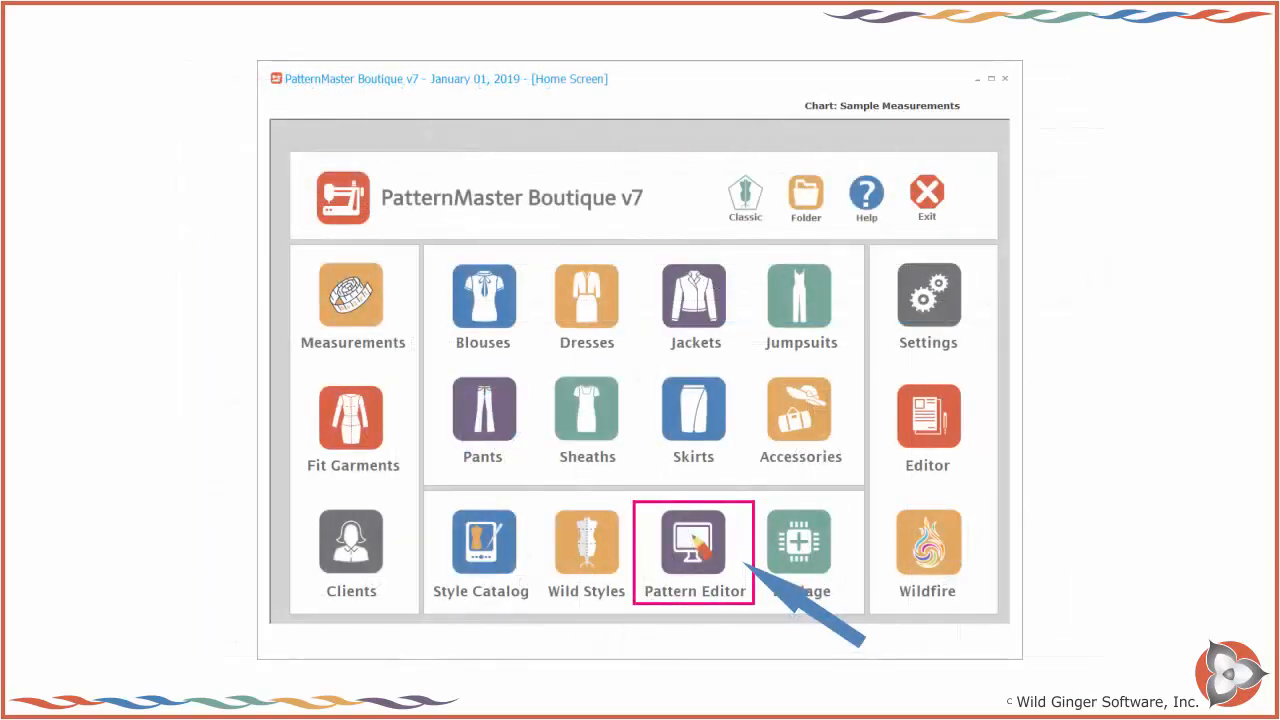
click(692, 550)
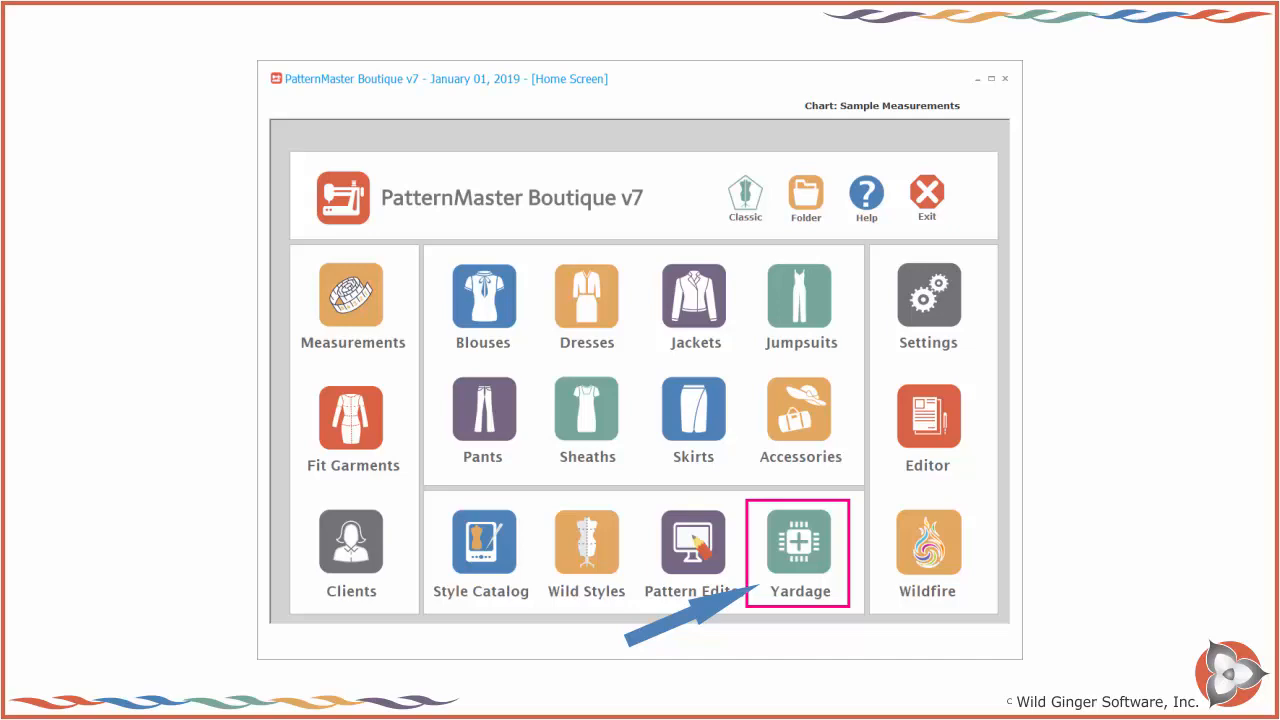
click(800, 544)
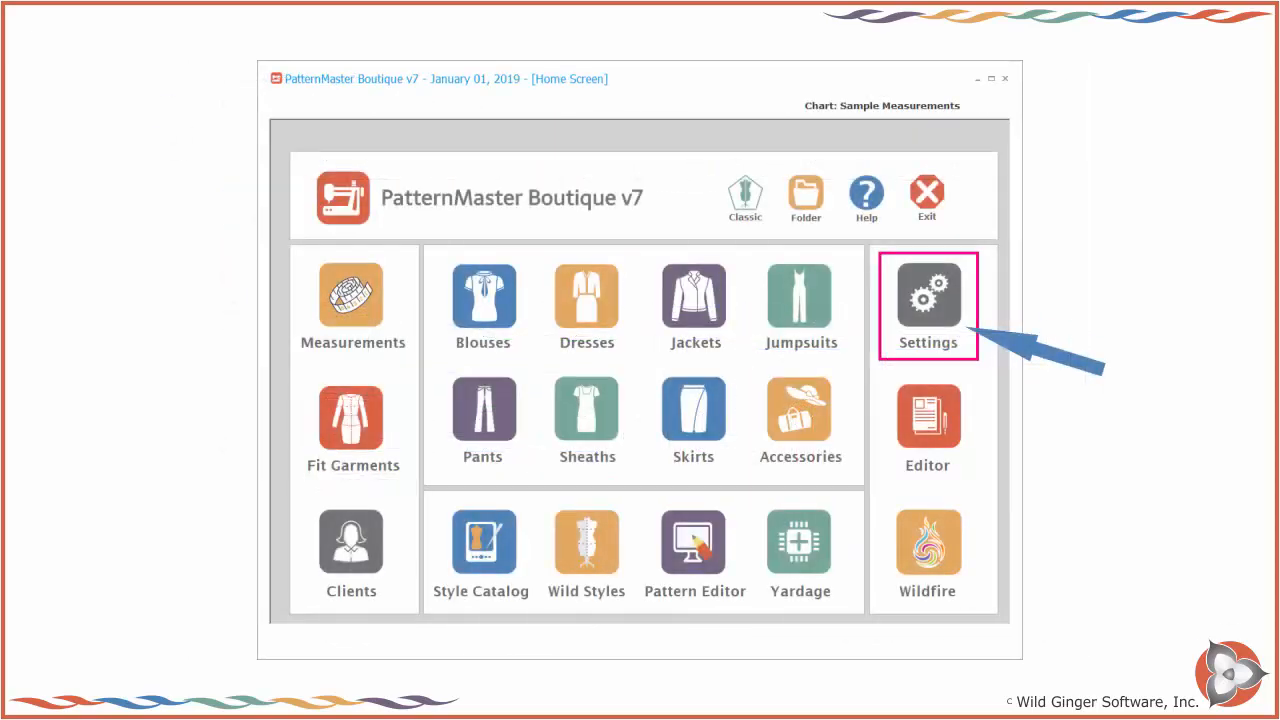
Review the program settings, product activation/deactivation options and the other System Tools entries.
click(928, 300)
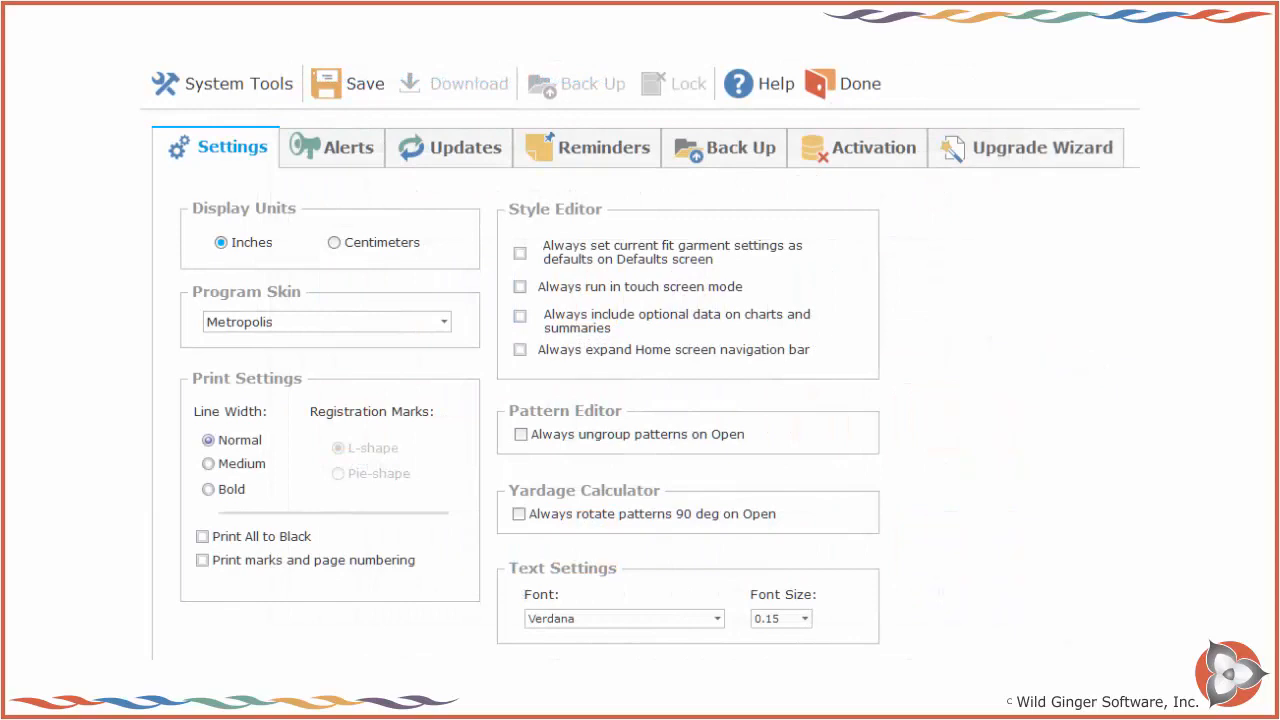
click(332, 148)
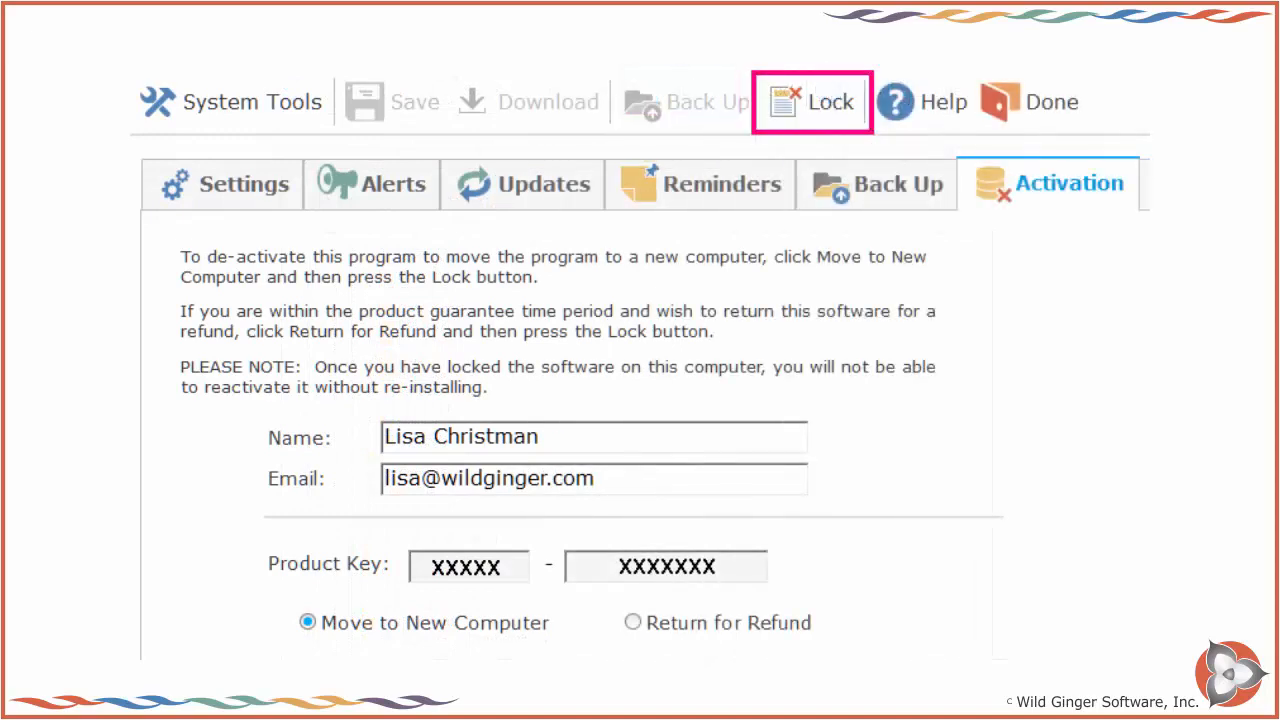
click(812, 100)
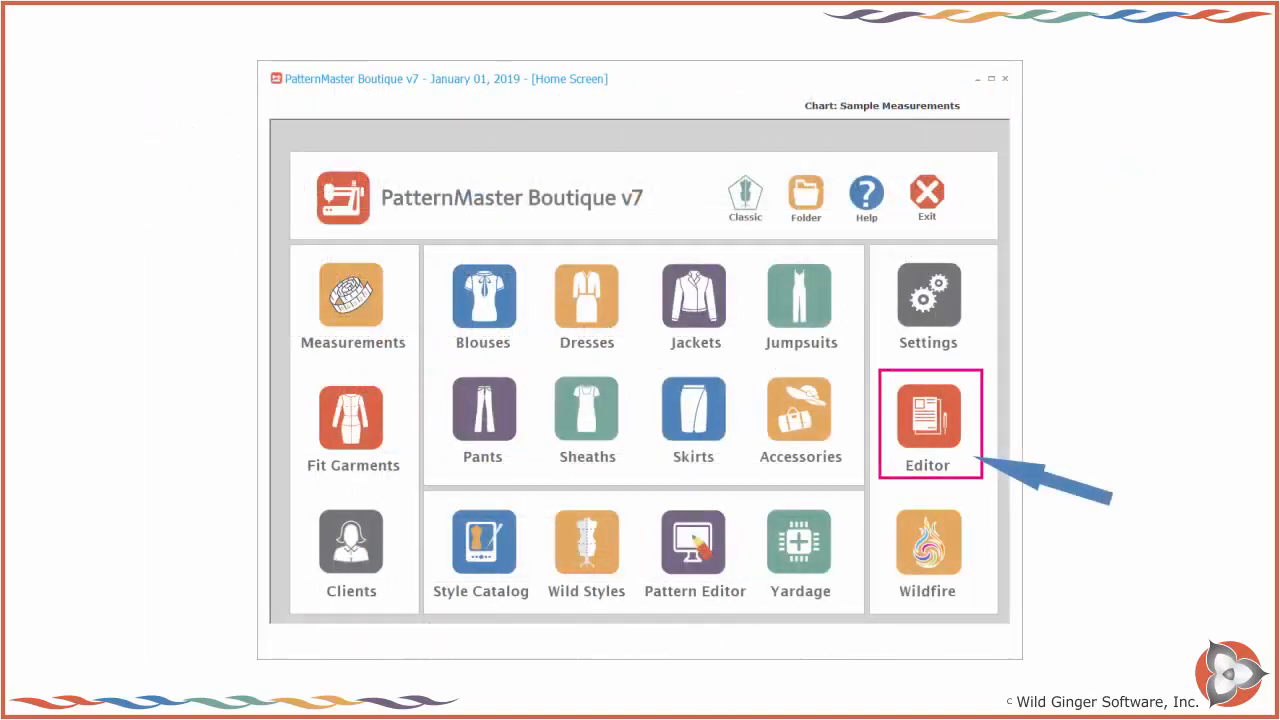
click(928, 424)
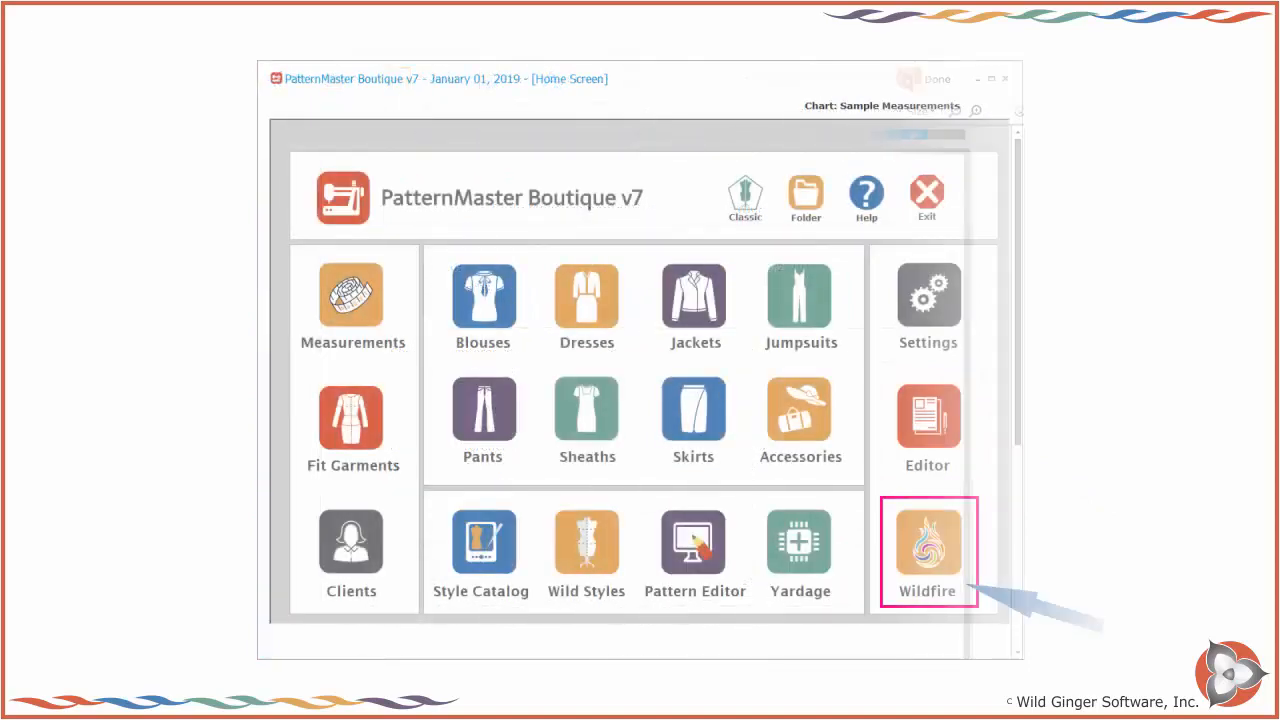
click(928, 548)
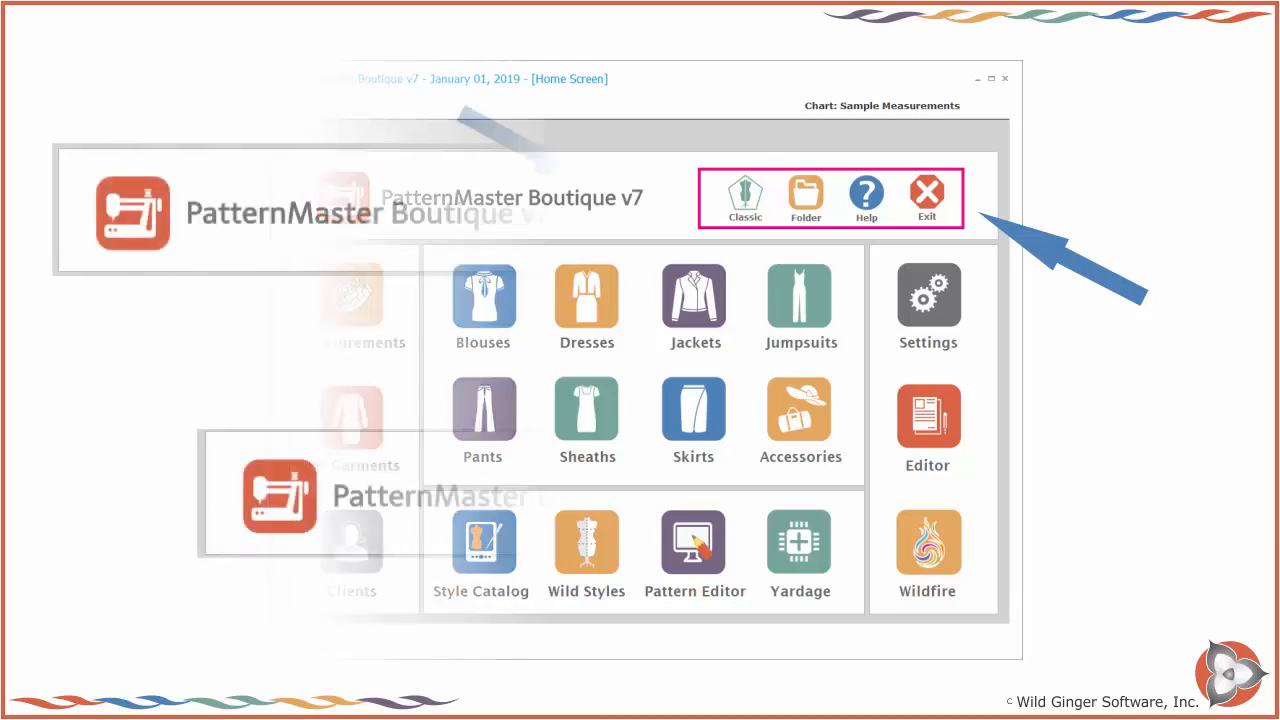
Show the Color Blocking with Free Tools help article, then check the Updates tab for an available update.
click(804, 196)
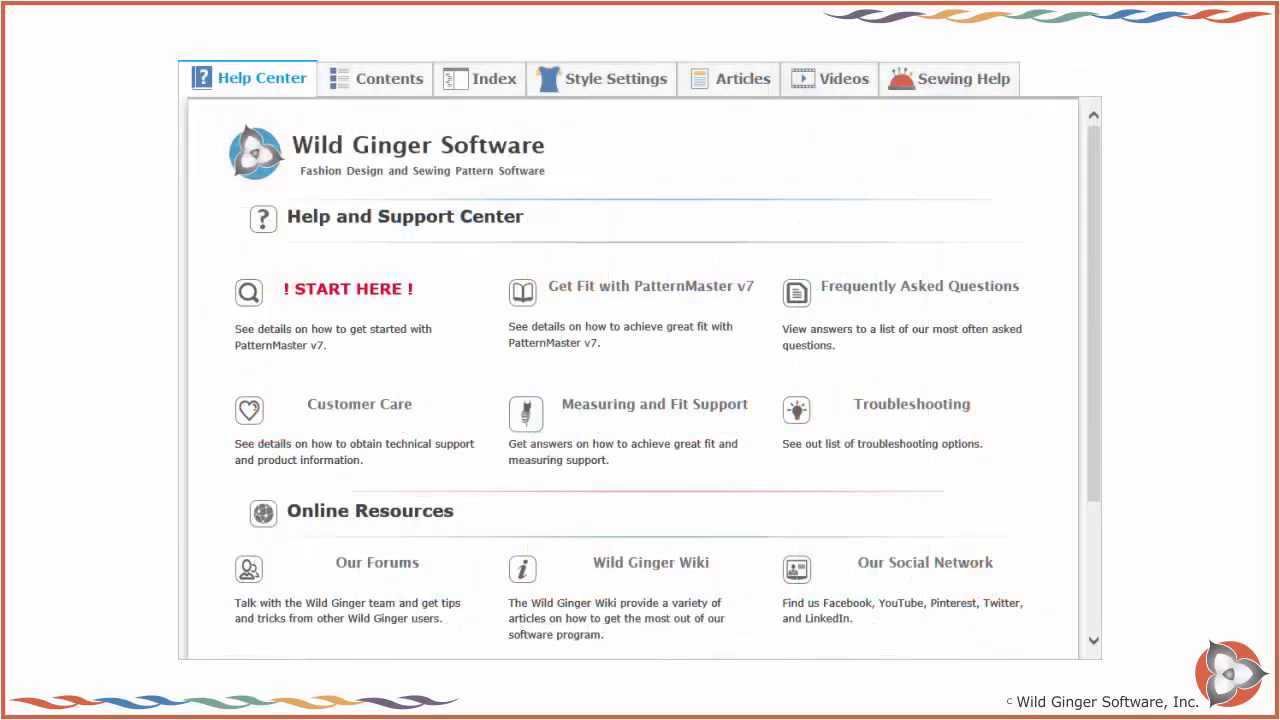
click(740, 78)
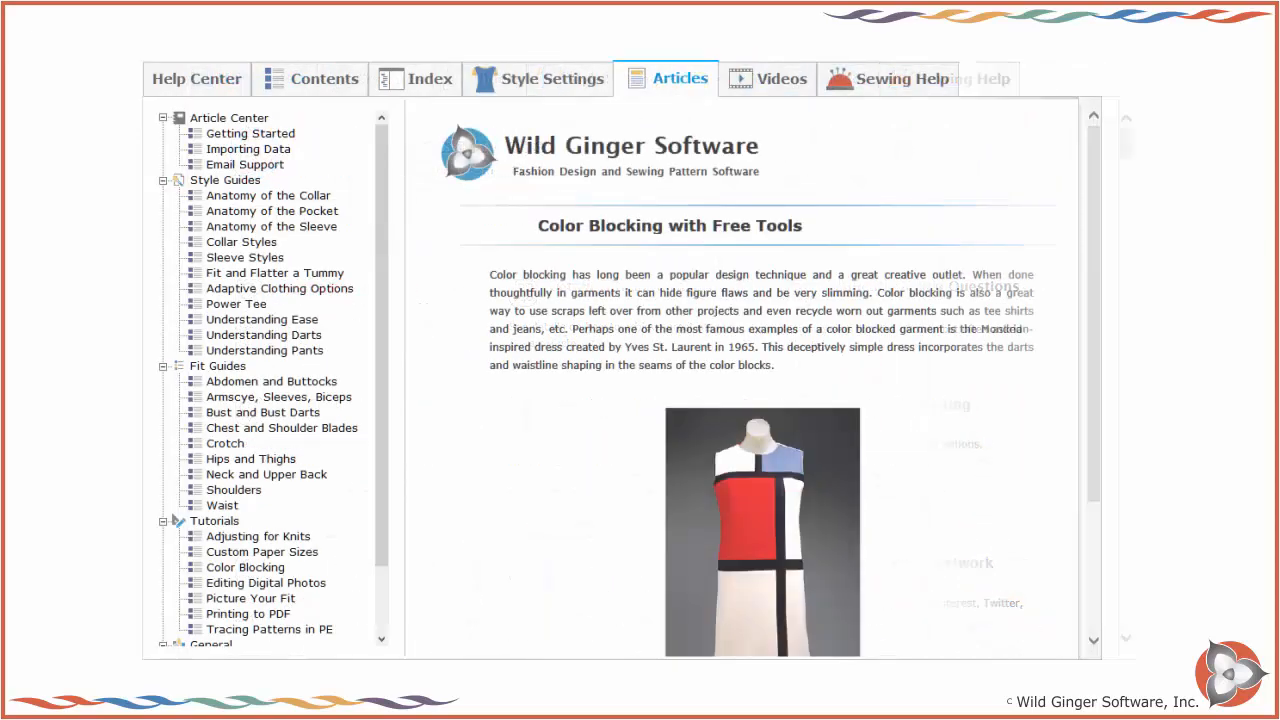
click(782, 80)
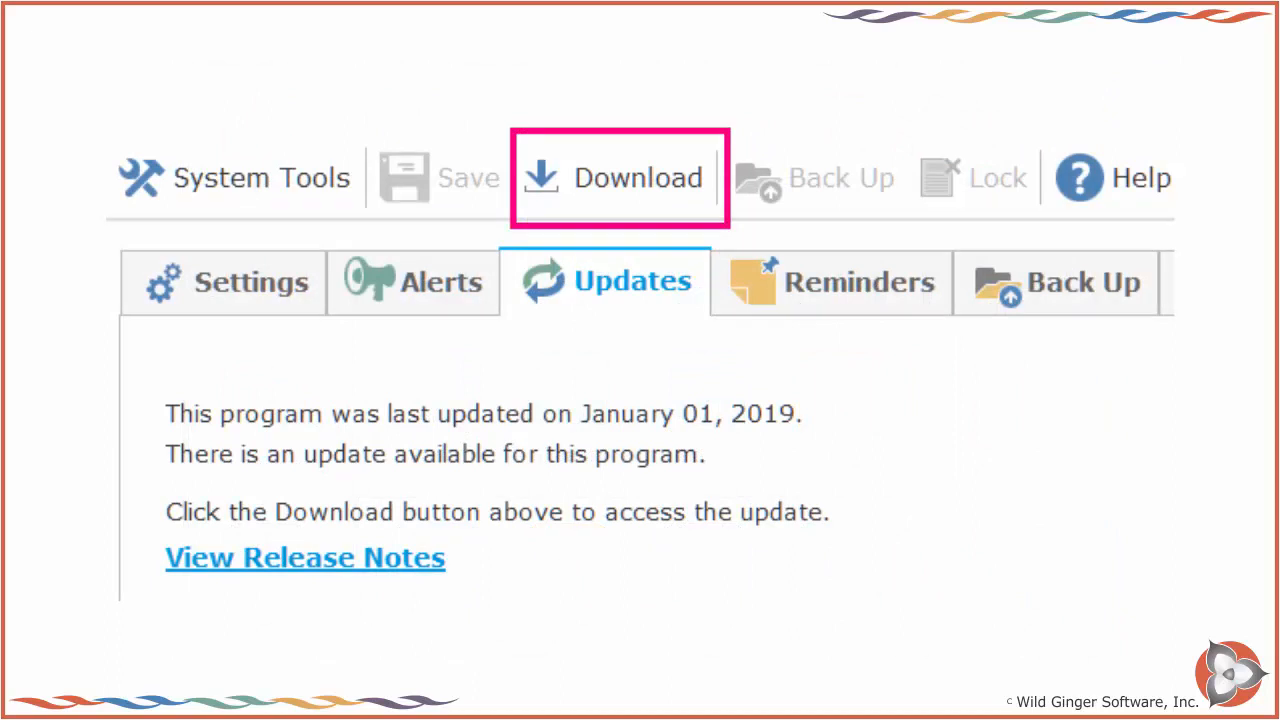
View the update Download option, then return to the Help Center start page with forums, wiki and social network.
click(616, 176)
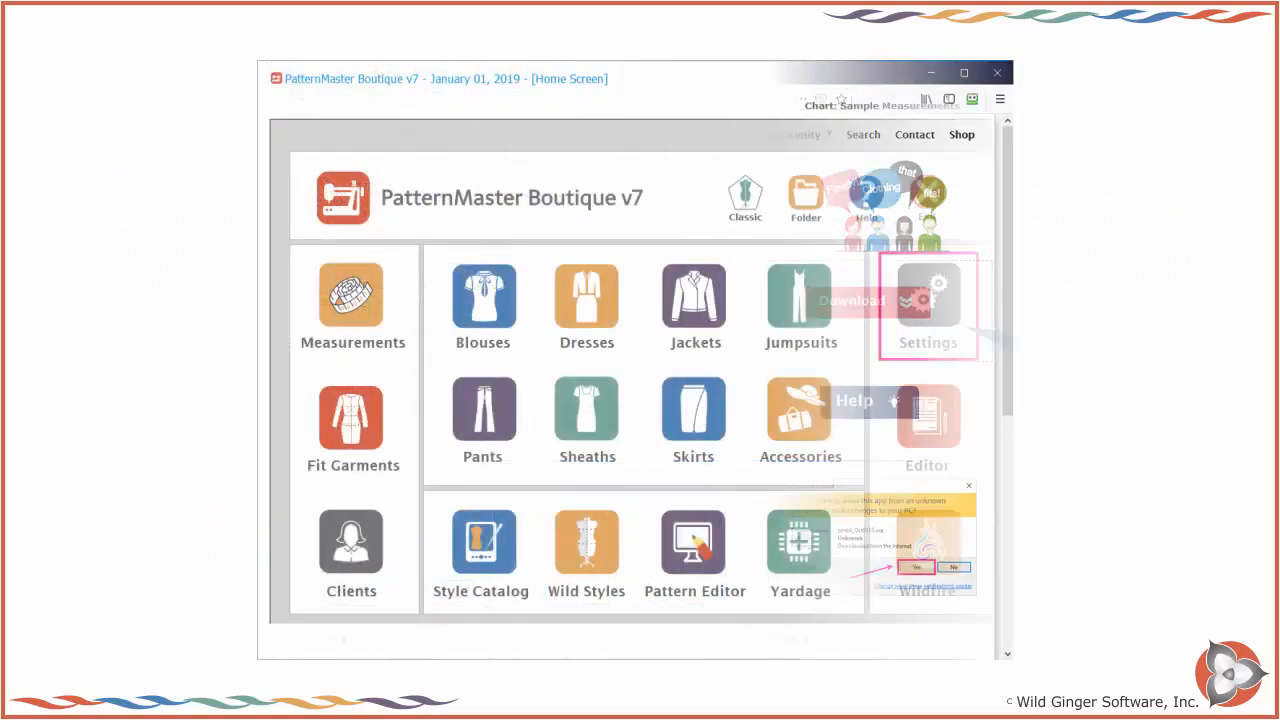
click(928, 300)
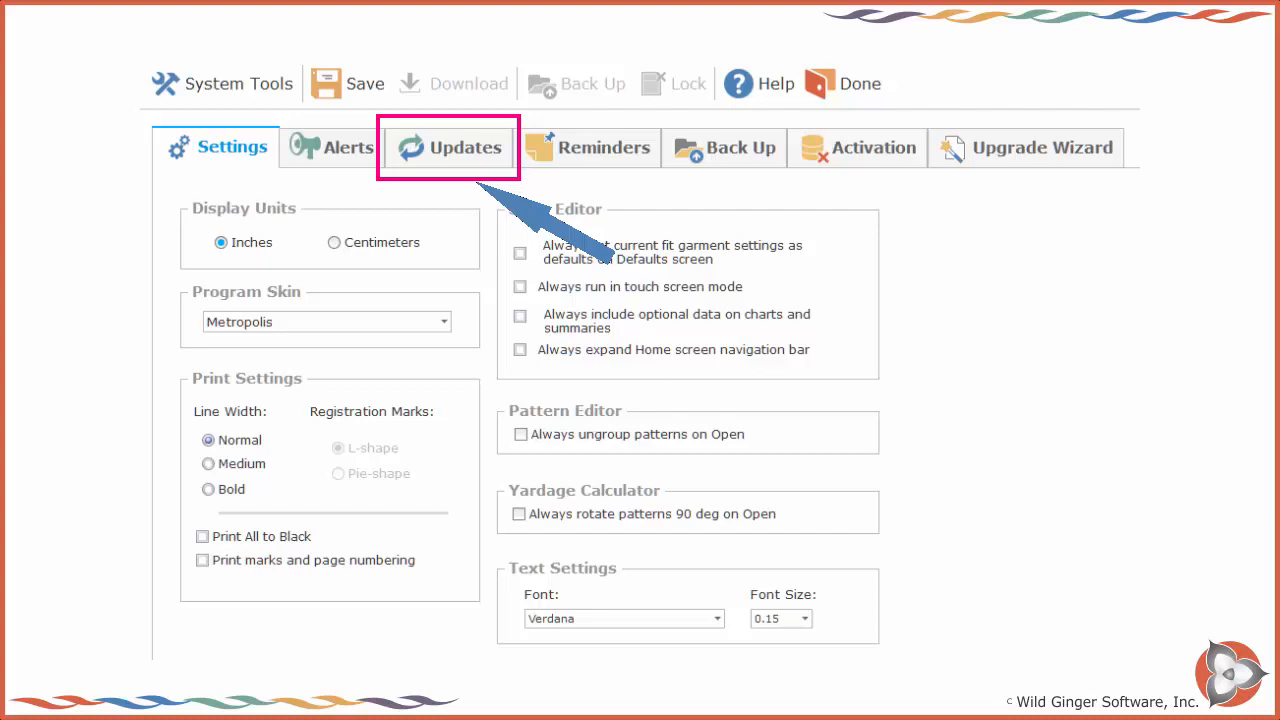
click(344, 148)
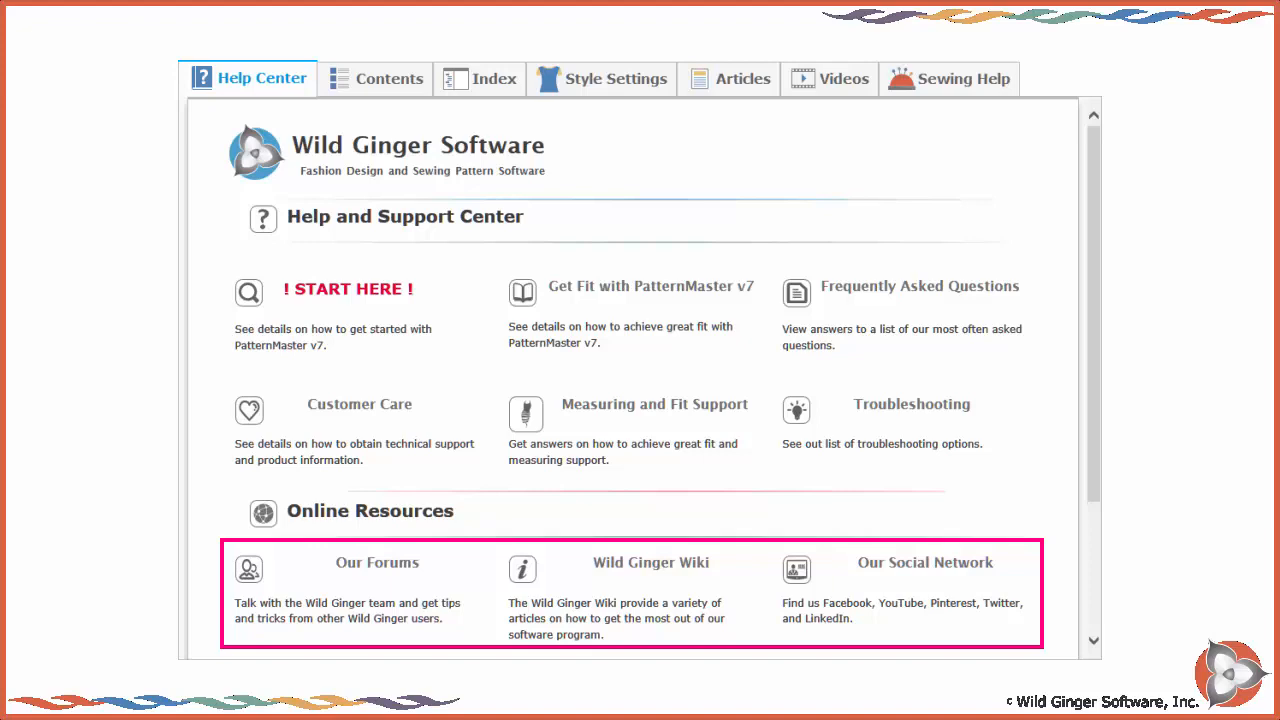
Show the help Contents and Index topics, then reopen the Color Blocking with Free Tools article.
click(376, 78)
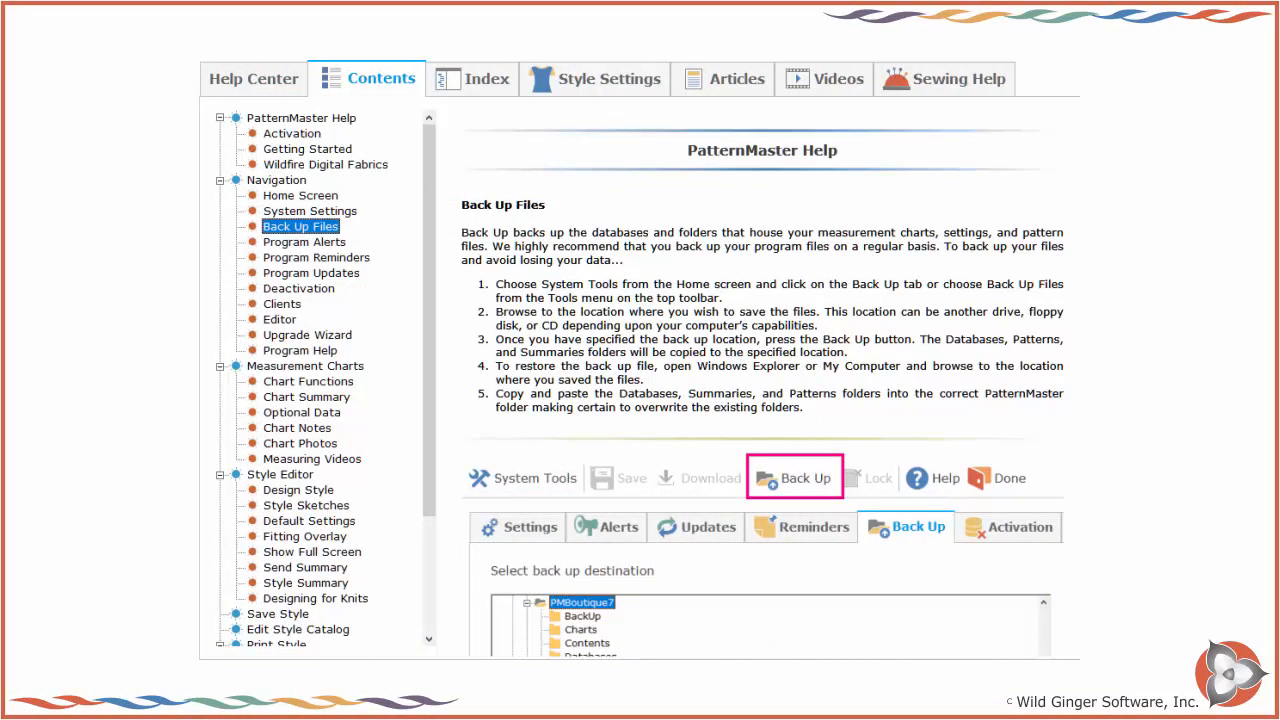
click(484, 78)
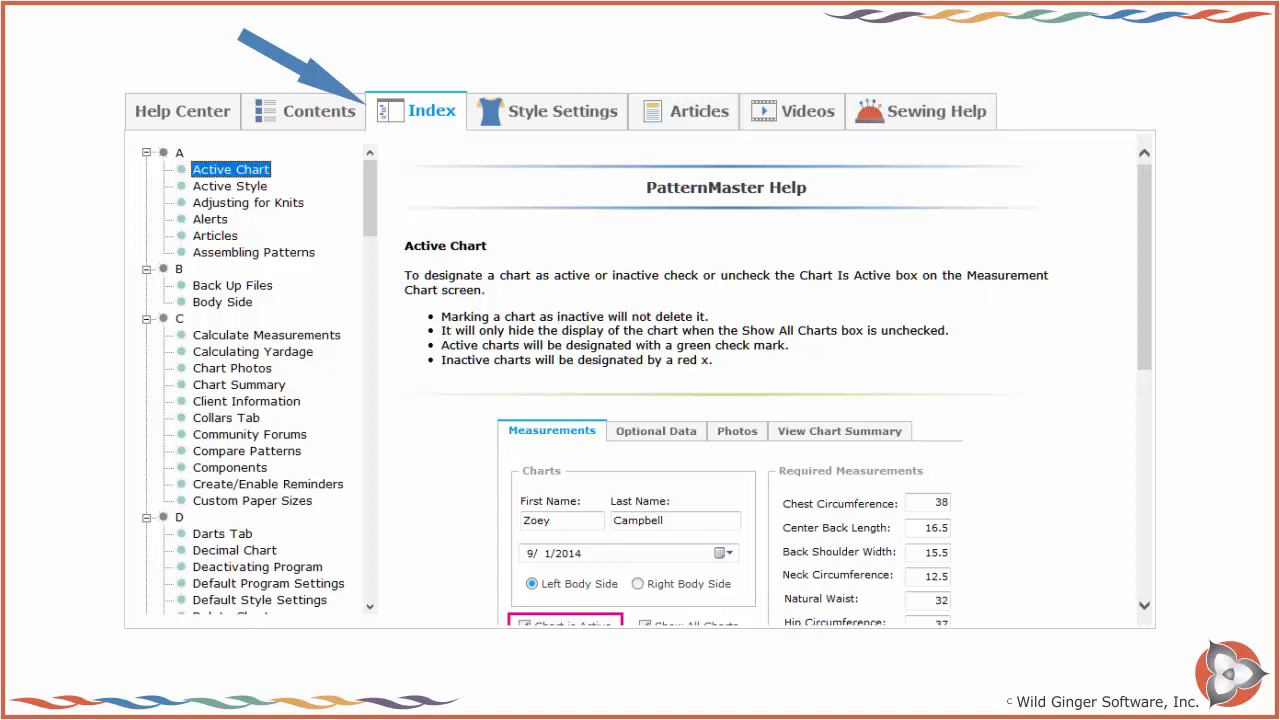
click(548, 108)
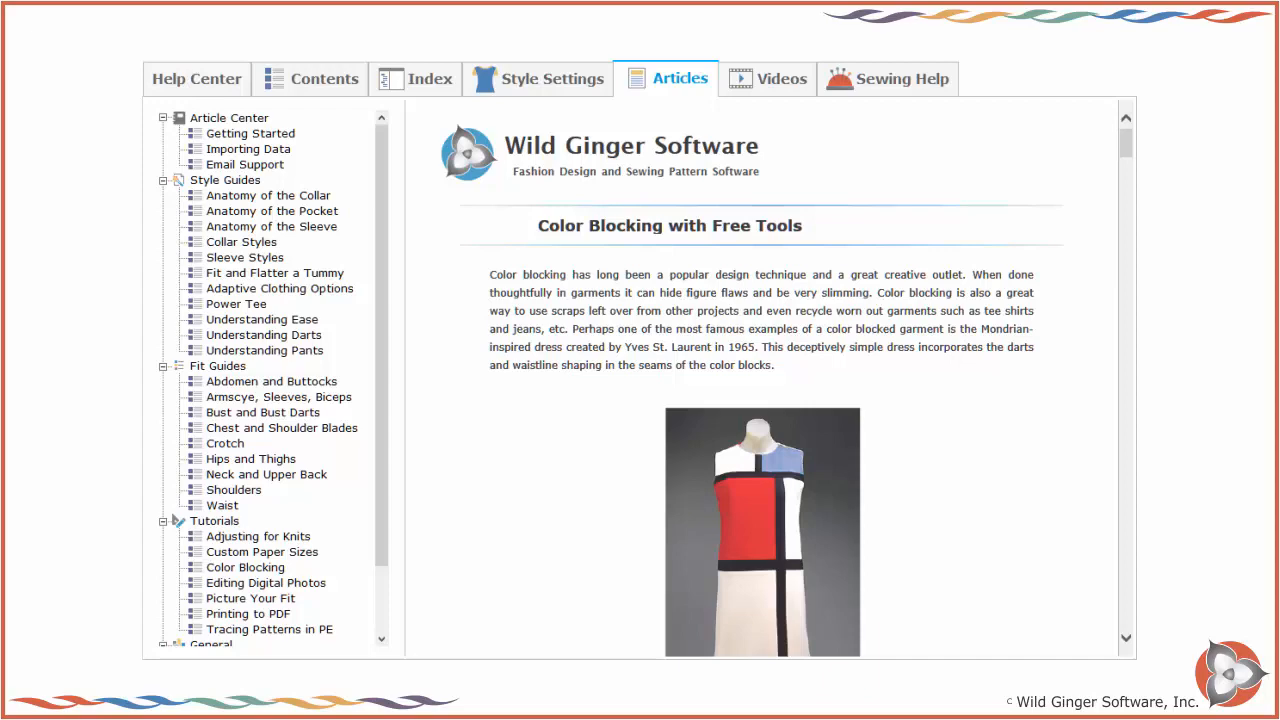
Show the tutorial videos and sewing dictionary, then open the Wildfire Digital Fabrics thread on the Wild Ginger forums.
click(784, 80)
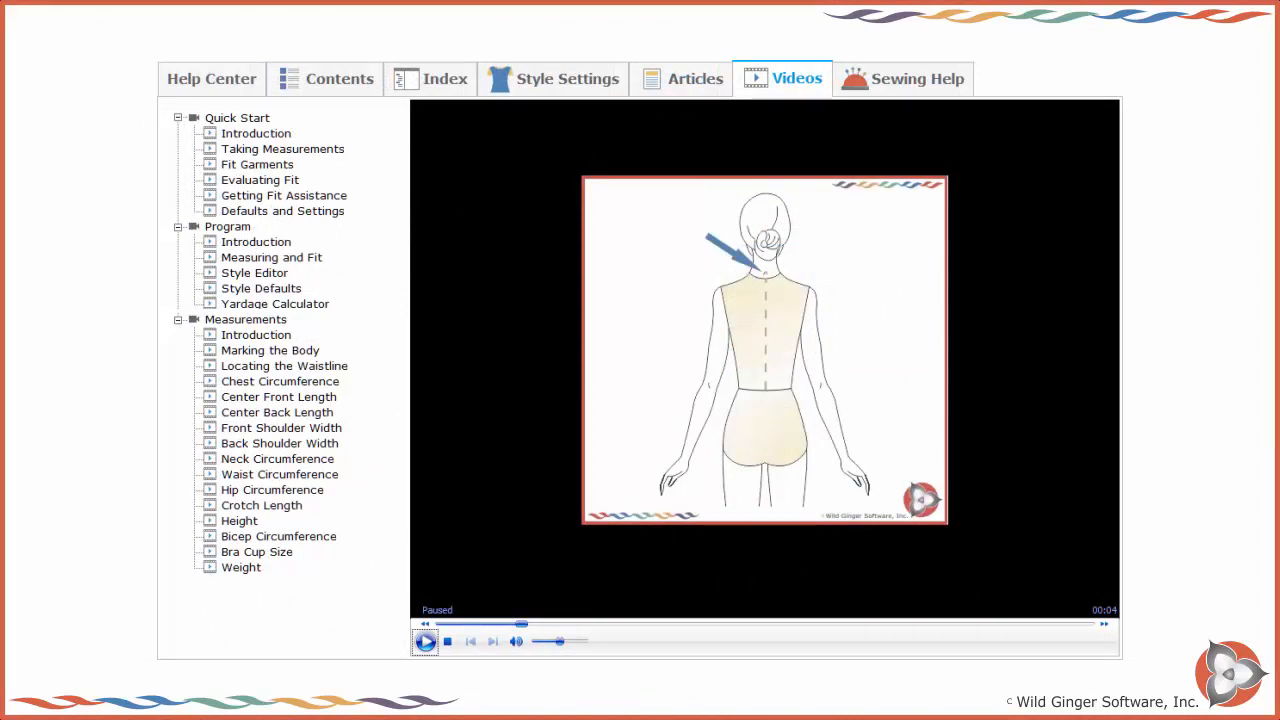
click(916, 80)
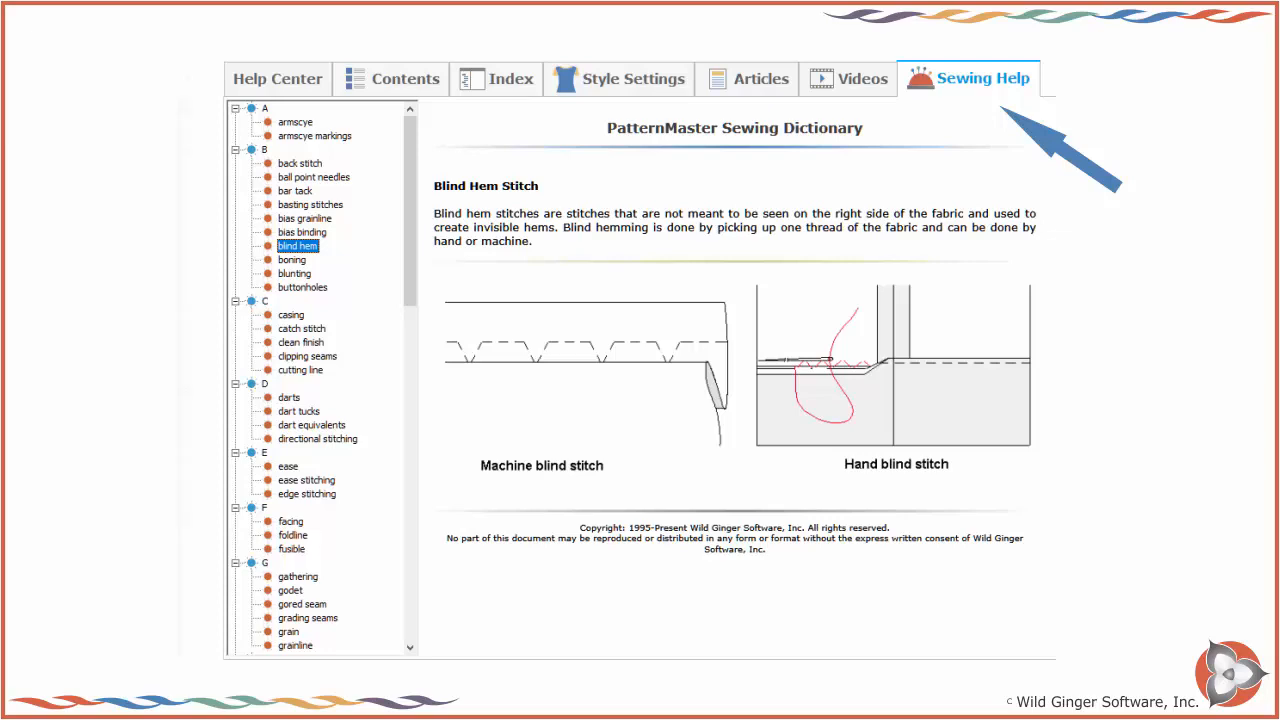
click(262, 632)
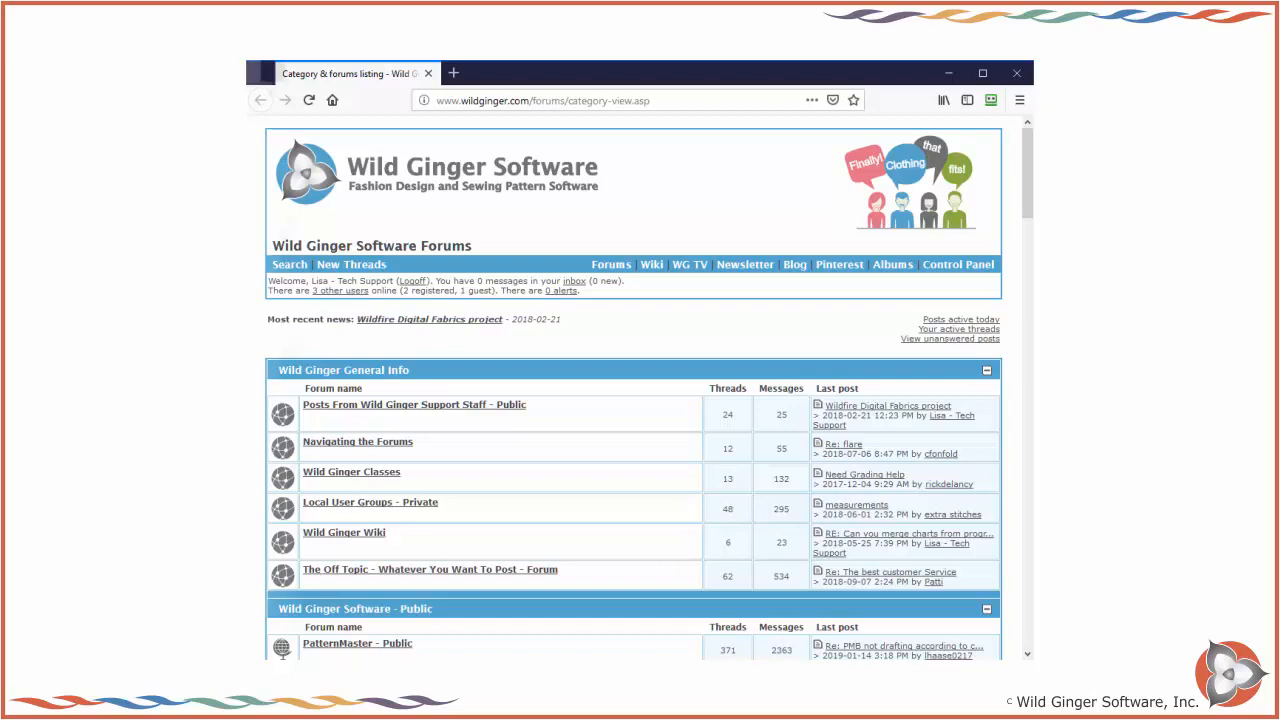
click(428, 320)
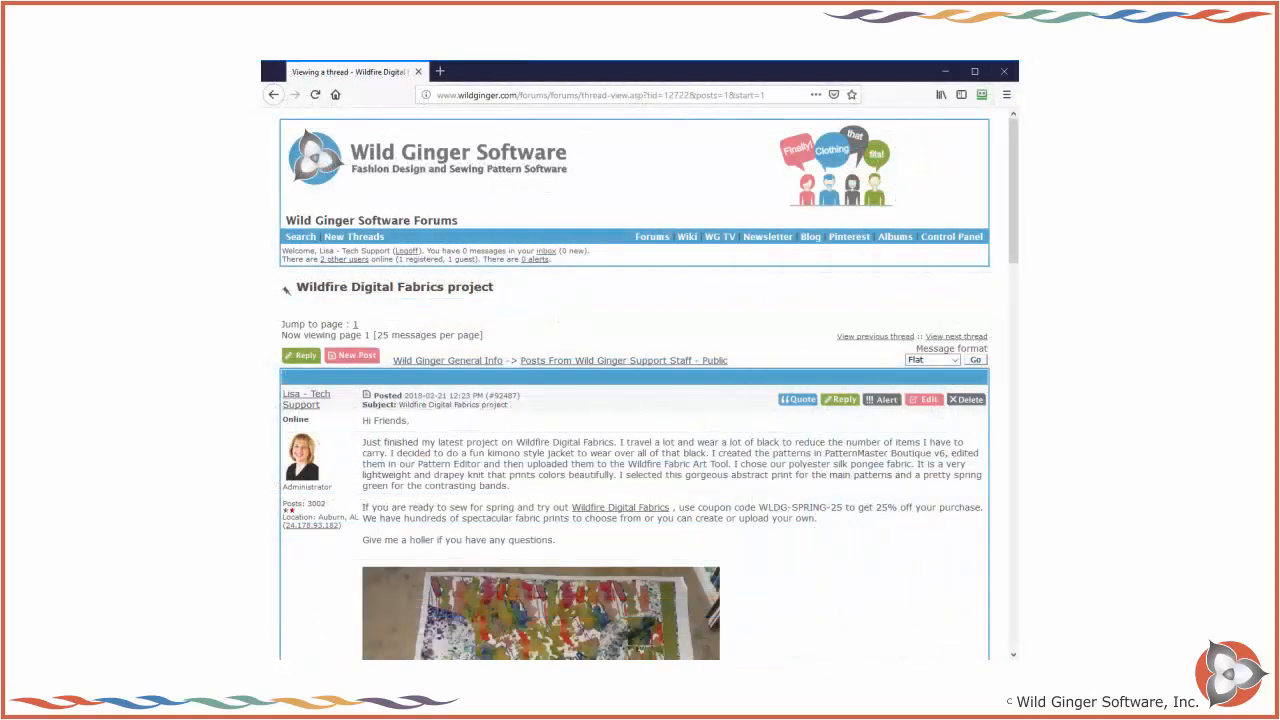